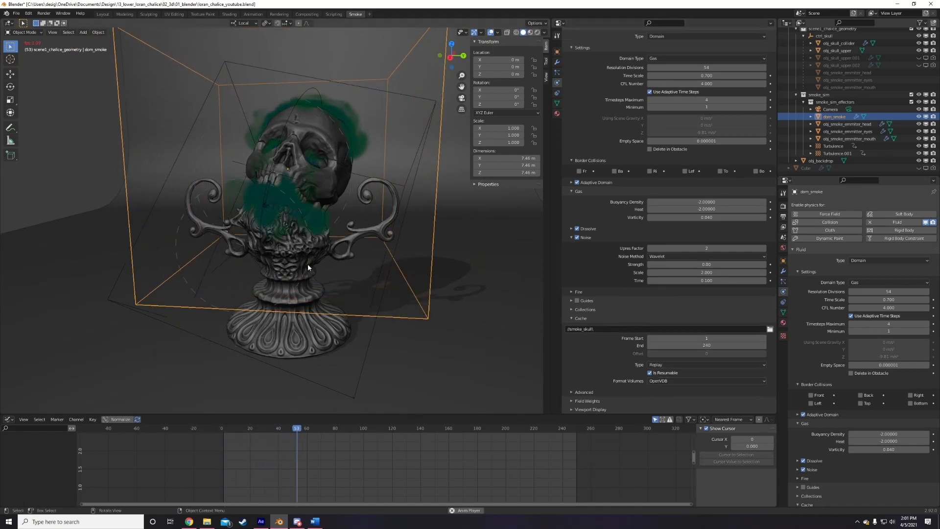
Step: Add Fluid physics to the selected cube and make it a Domain of gas type
left_click(369, 428)
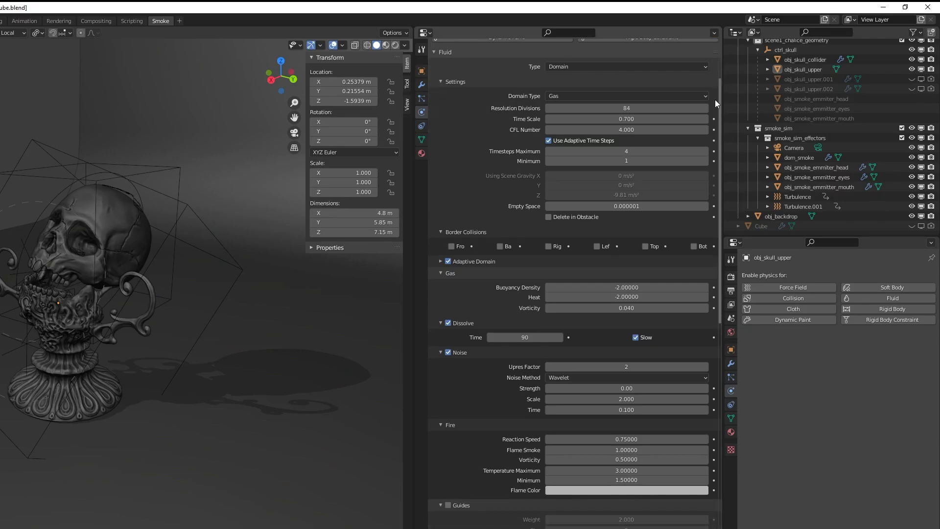
scroll("down", 3)
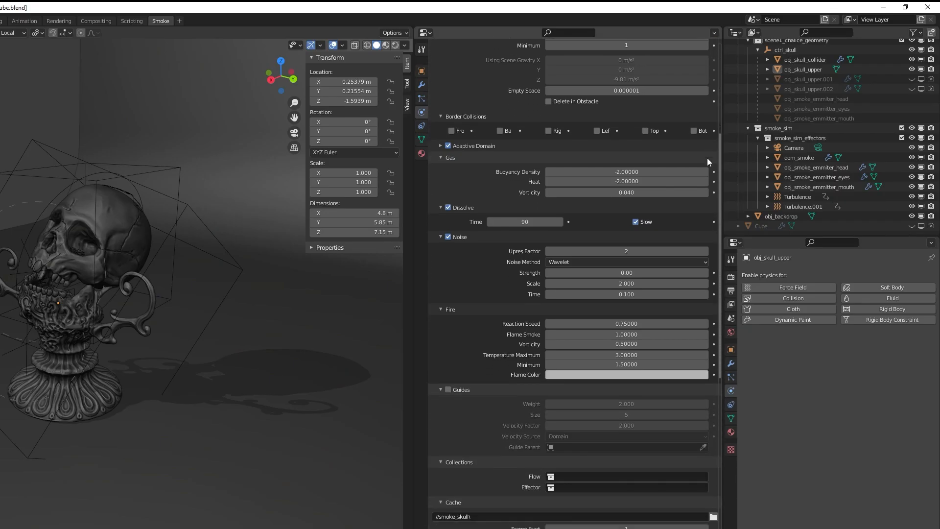
scroll("down", 3)
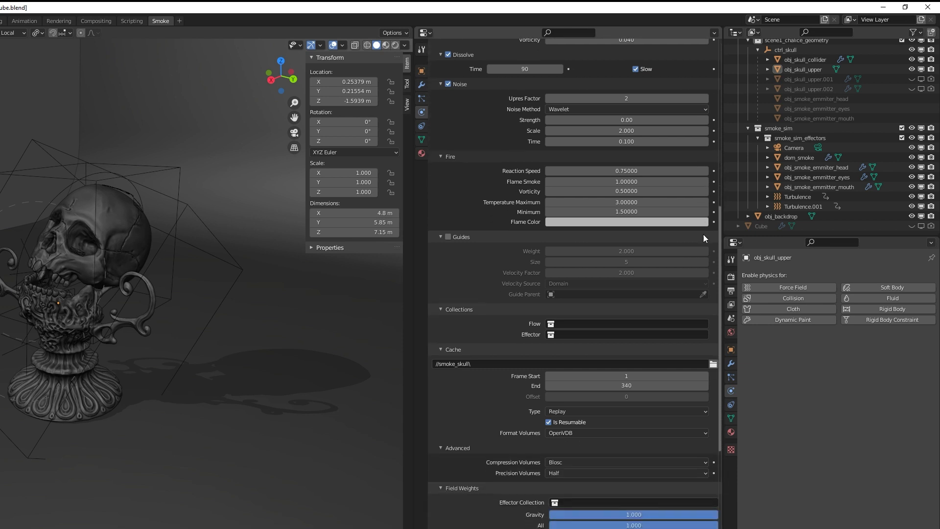
scroll("down", 3)
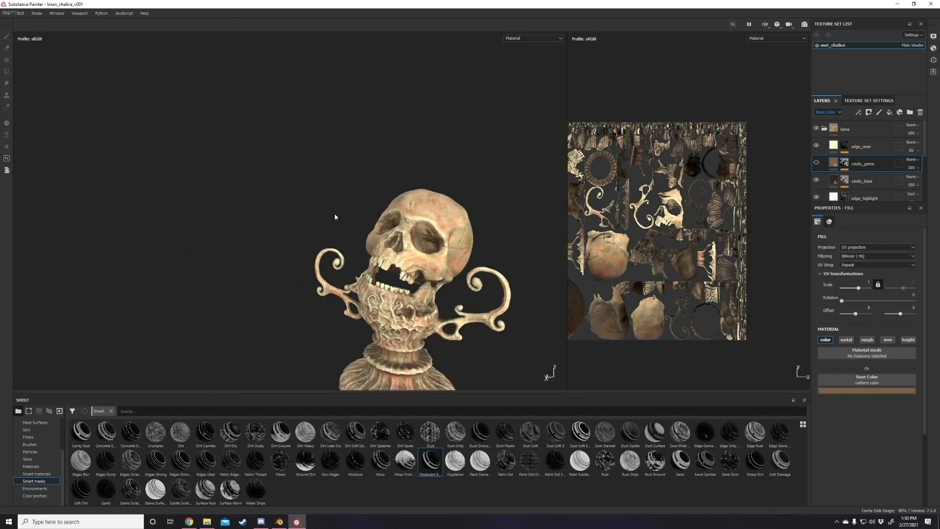
left_click(278, 521)
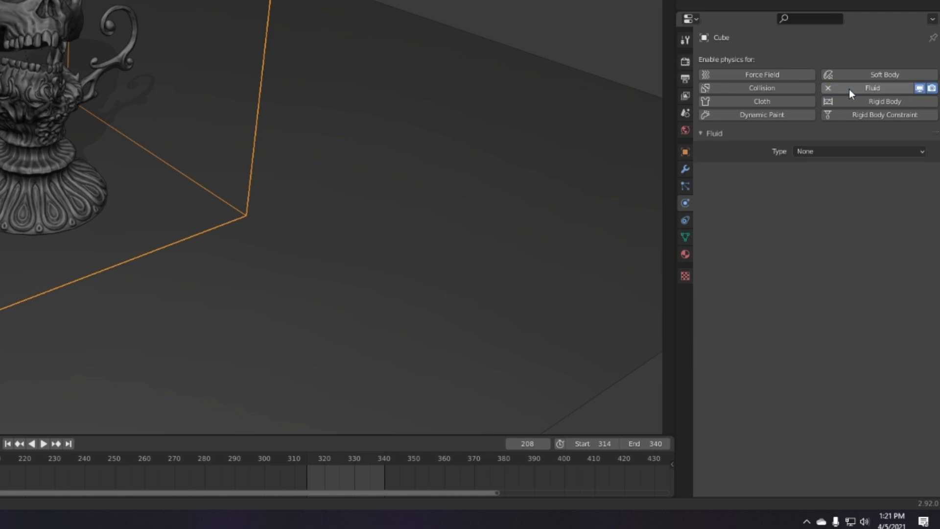
left_click(858, 151)
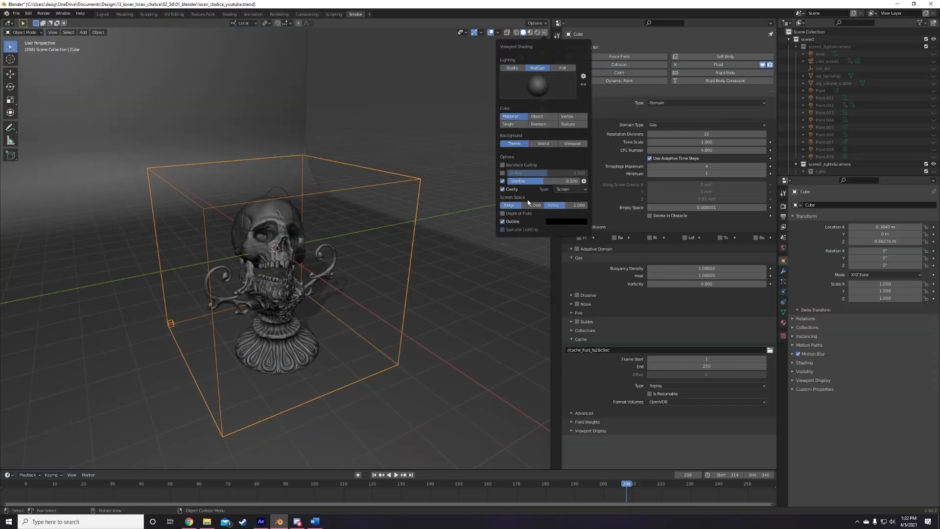
left_click(479, 32)
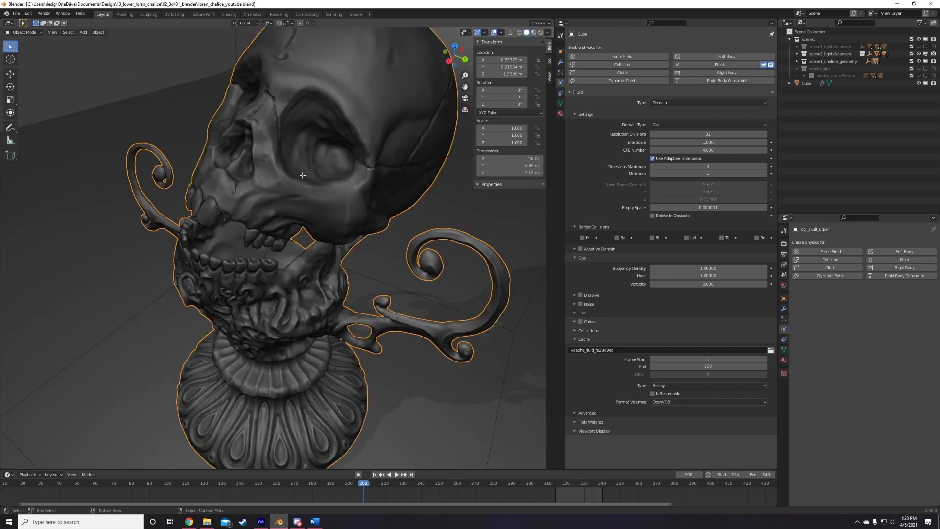
Step: Separate the selected faces inside the skull's mouth into the new object obj_skull_upper.001
key("Tab")
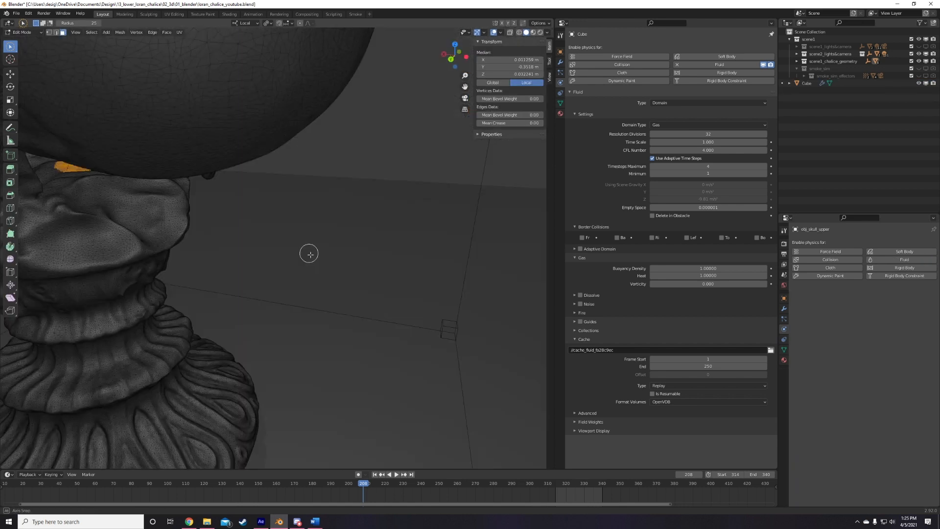
left_click_drag(308, 254, 278, 246)
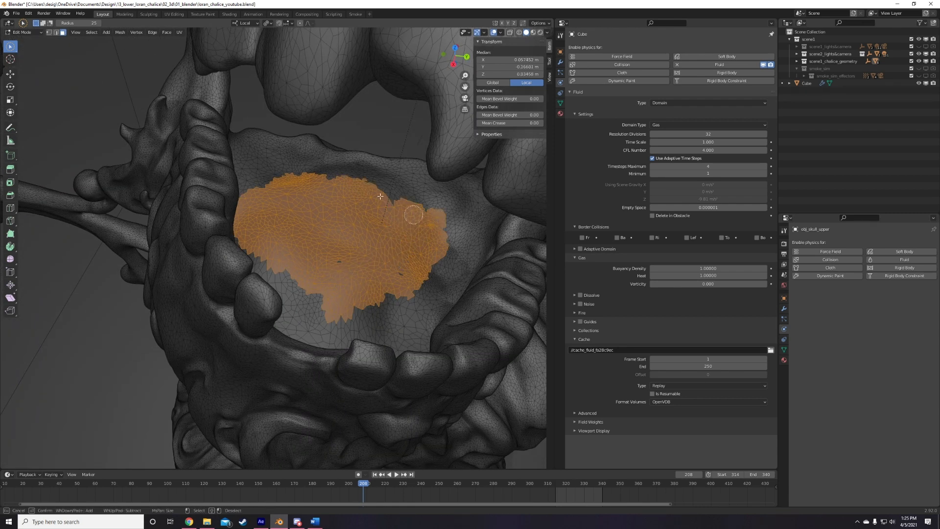
key("p")
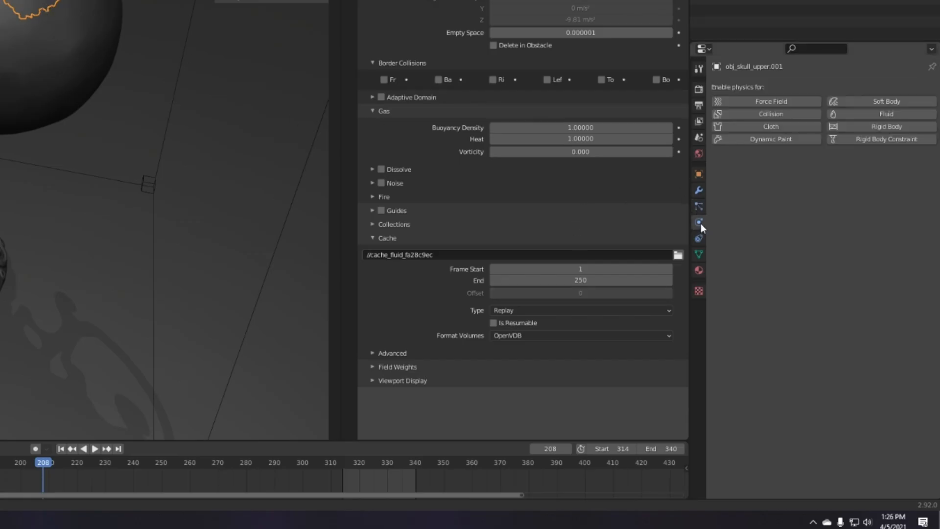
Step: Make obj_skull_upper.001 a Fluid Flow of type Smoke and adjust its flow behavior
left_click(885, 113)
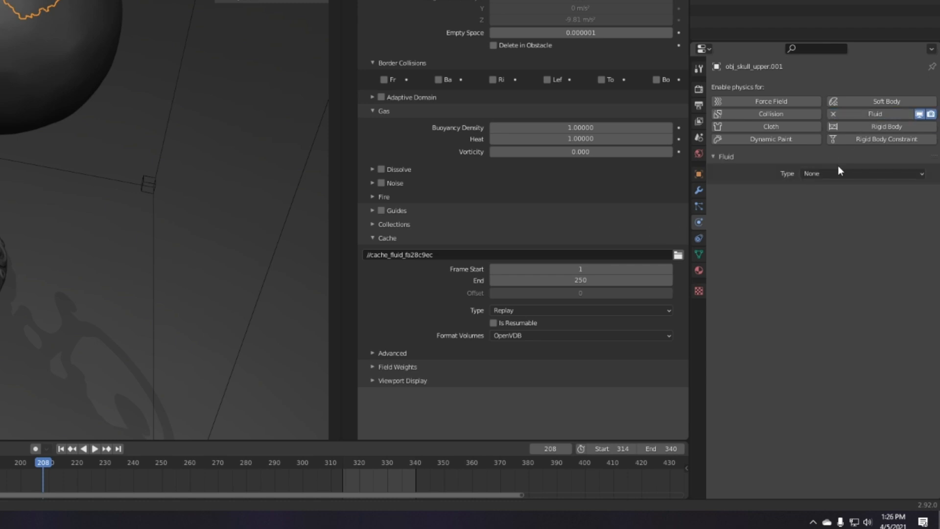
left_click(862, 173)
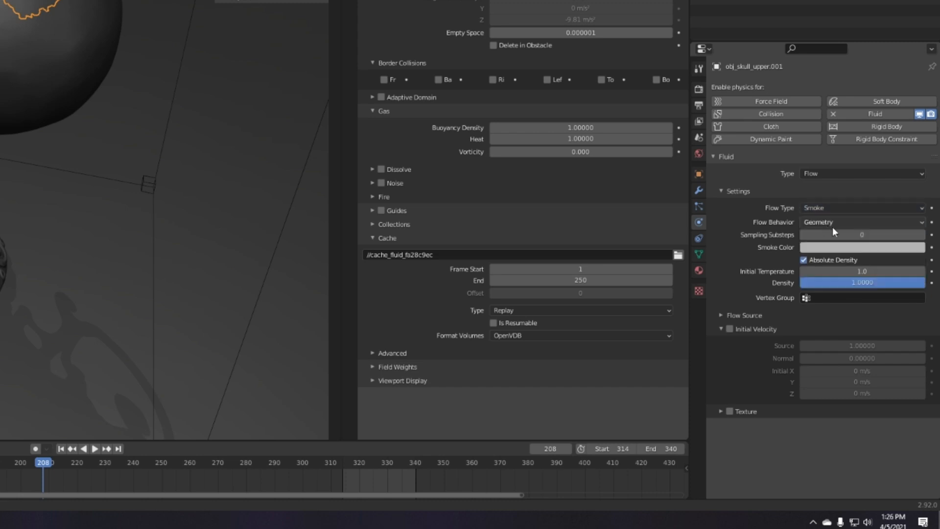
left_click(862, 222)
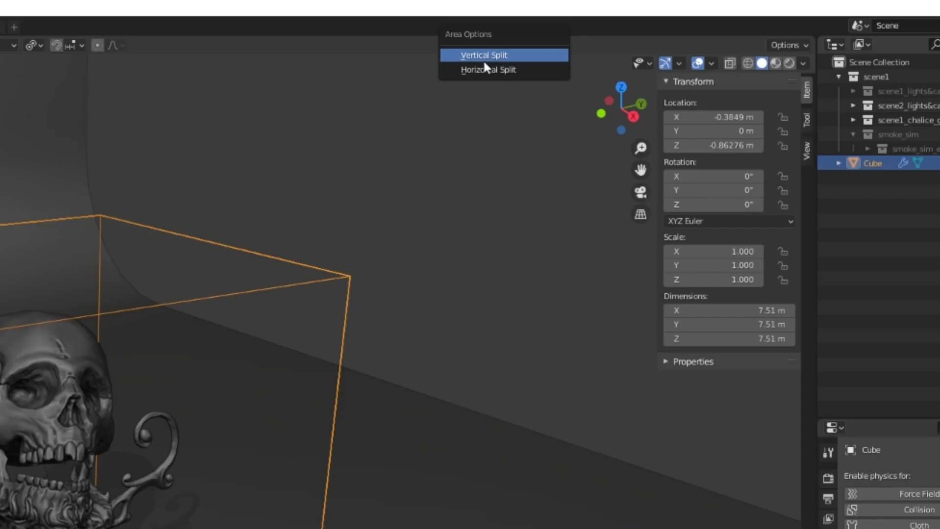
Step: Split the editor vertically and add Fluid physics to the skull-top patch, leaving its type unset
left_click(483, 54)
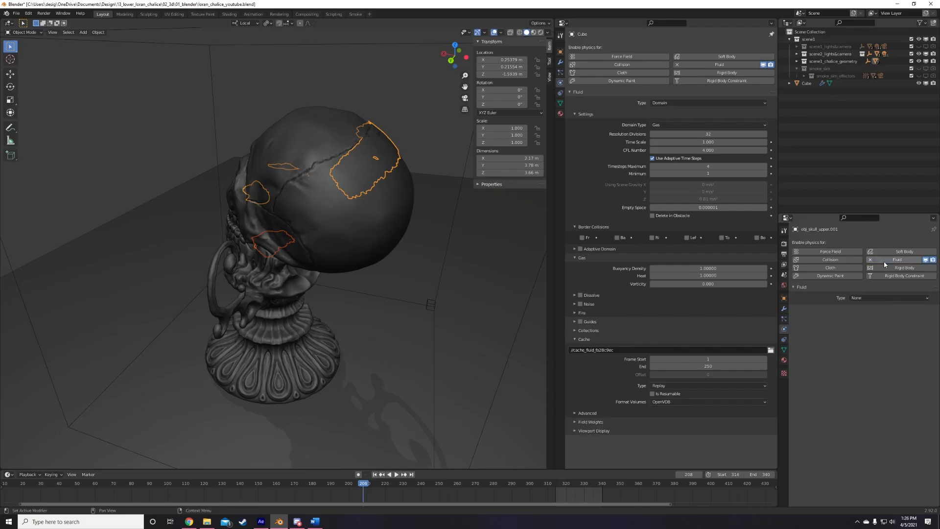
left_click(887, 298)
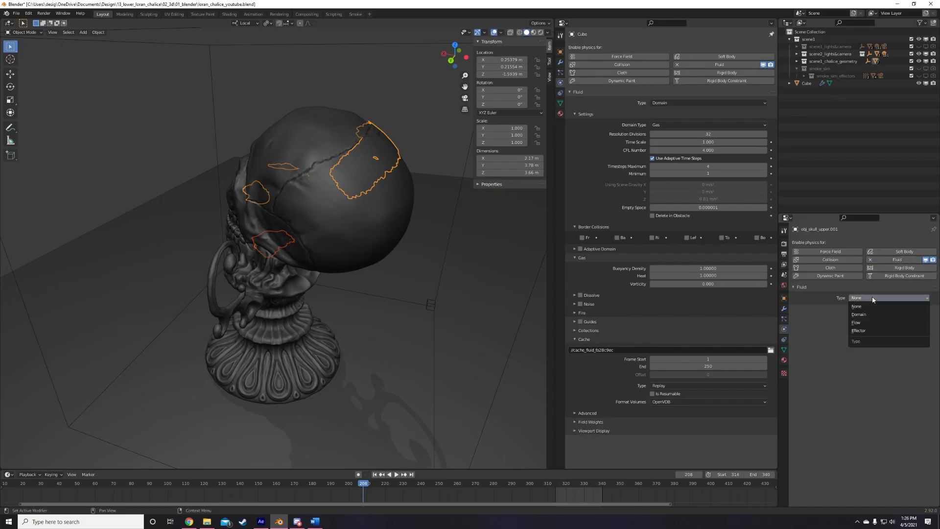
mouse_move(859, 314)
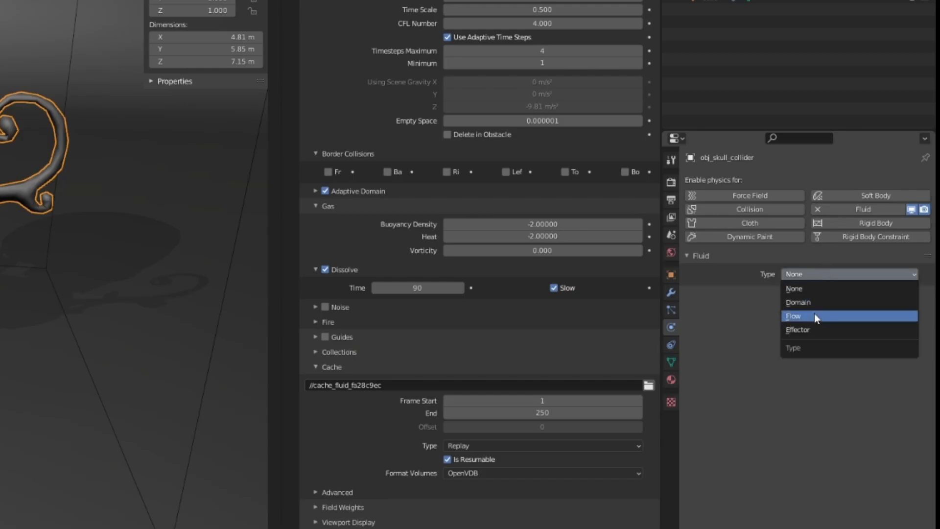
Step: Make obj_skull_collider a Fluid Effector of Collision type so smoke bounces off it
left_click(792, 317)
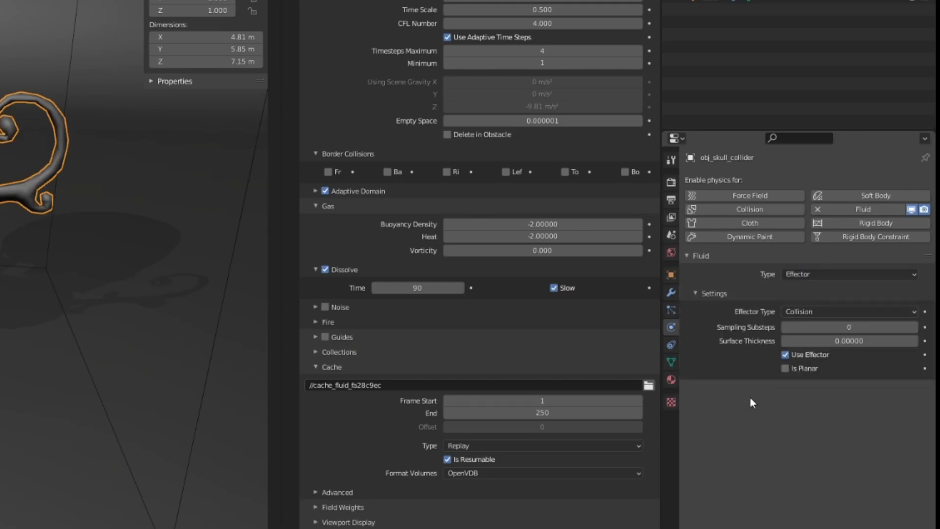
mouse_move(262, 305)
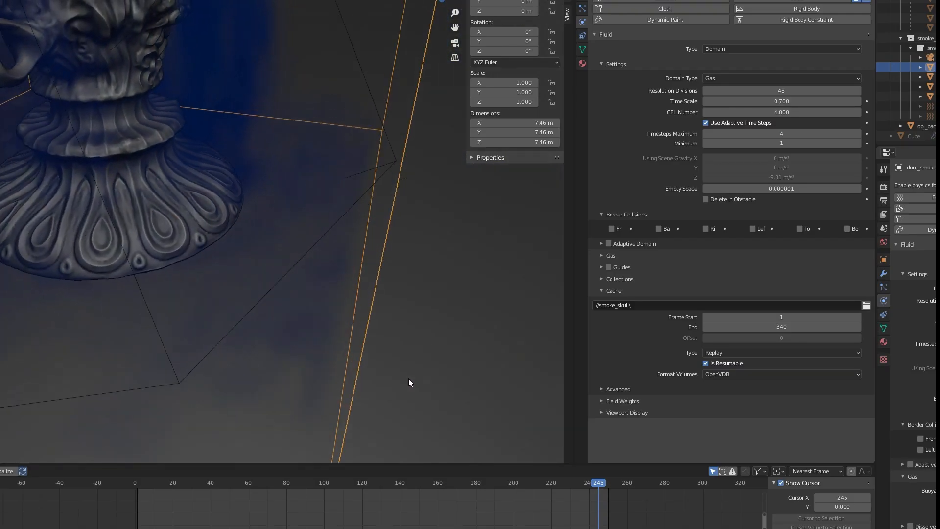
Step: Expand the dom_smoke Gas and Dissolve subpanels to review them beside the chalice base
left_click_drag(410, 383, 361, 374)
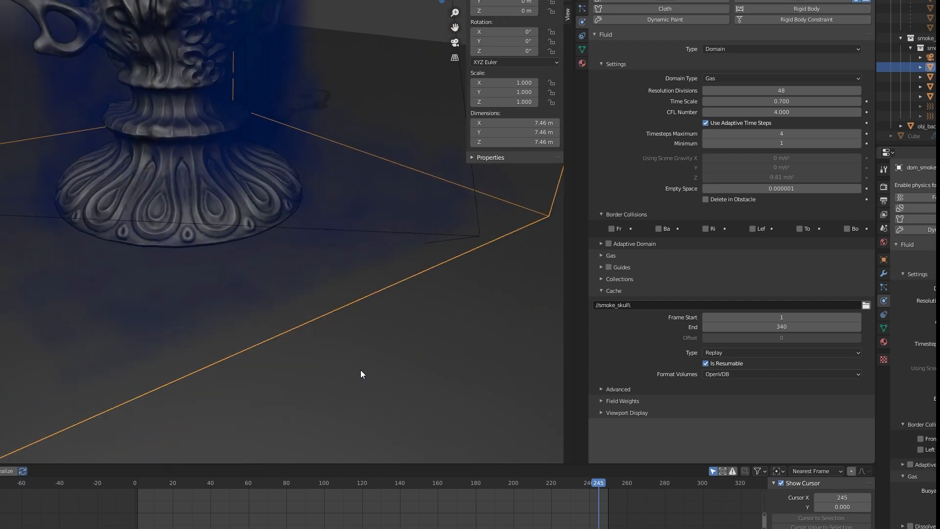
left_click(611, 238)
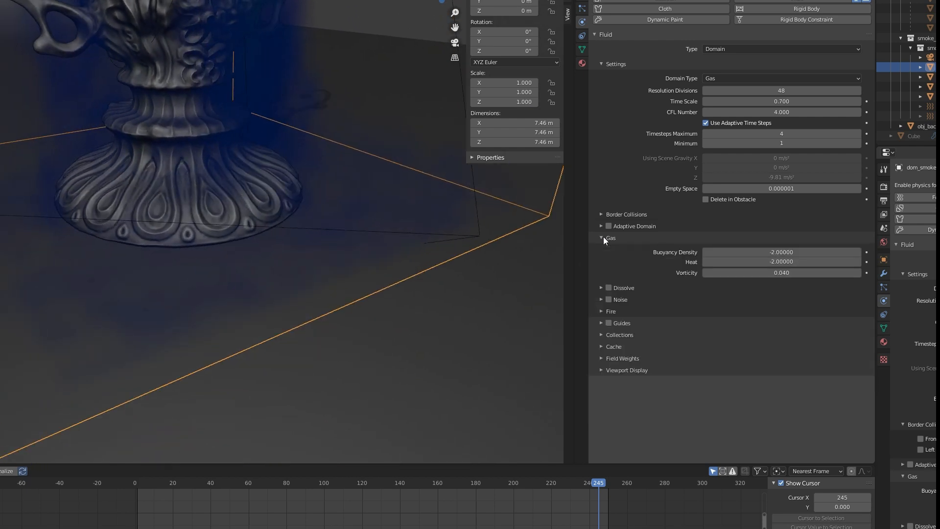
left_click(602, 288)
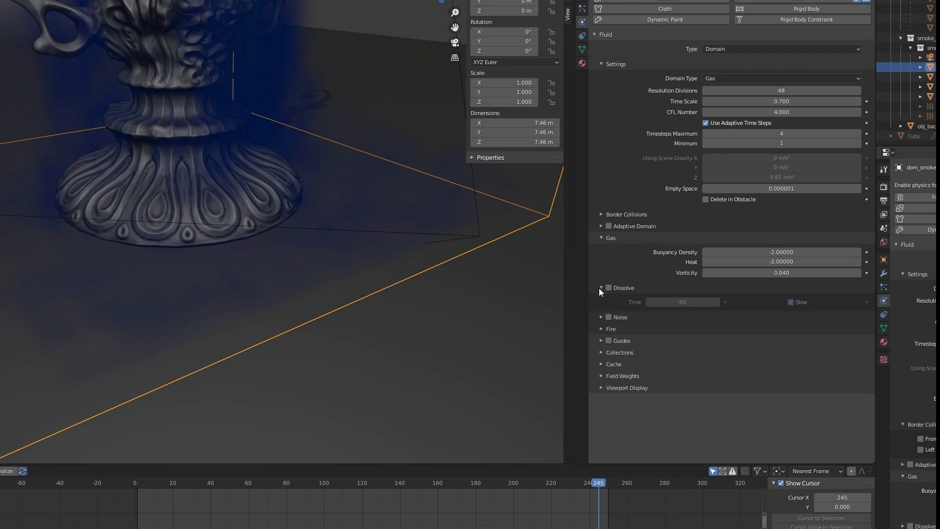
left_click(609, 288)
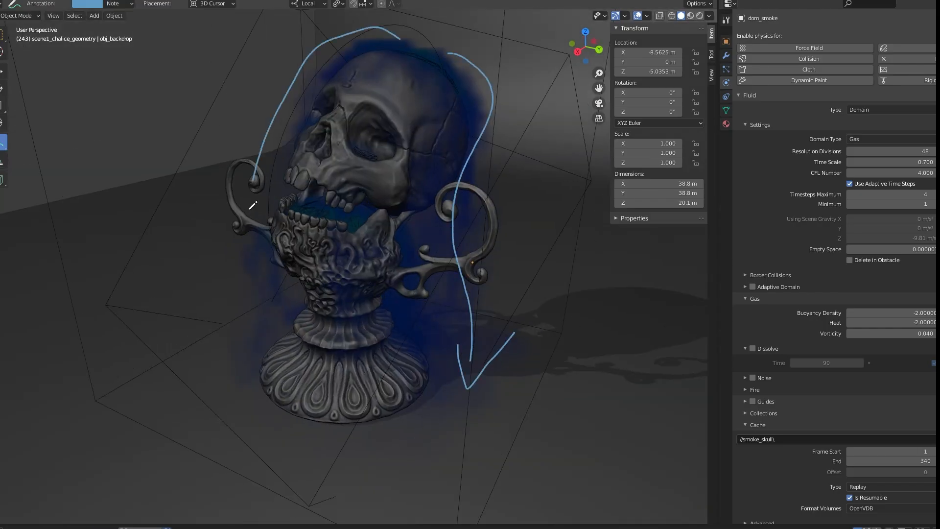
Step: Sketch an annotation stroke showing the smoke's falling path around the skull chalice
left_click_drag(257, 209, 167, 321)
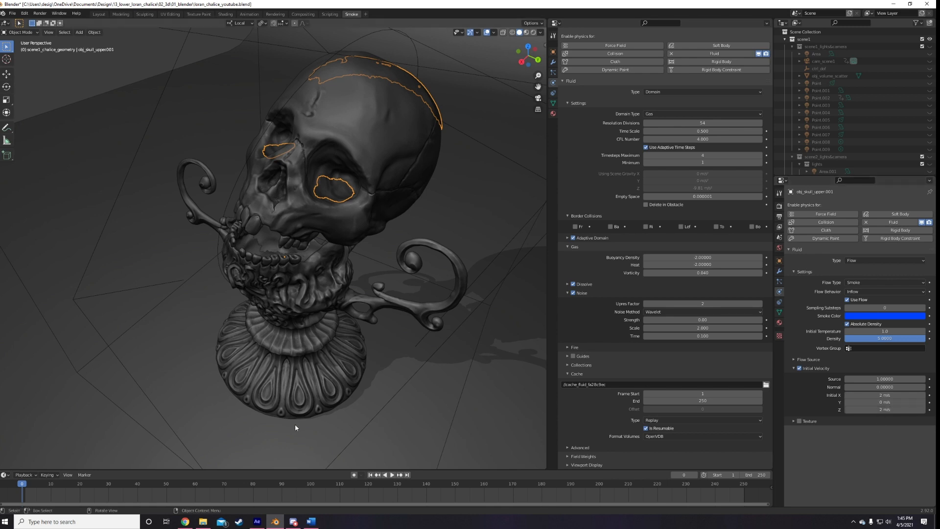
mouse_move(250, 248)
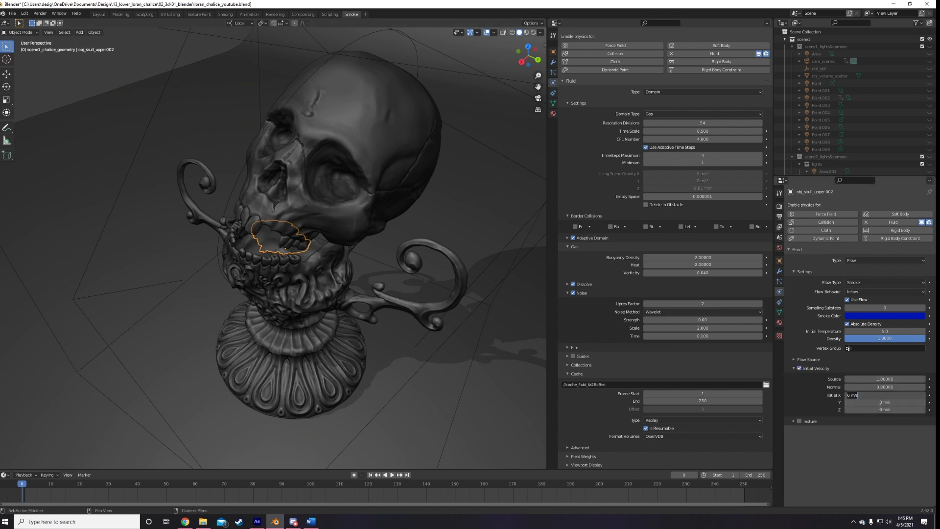
mouse_move(884, 387)
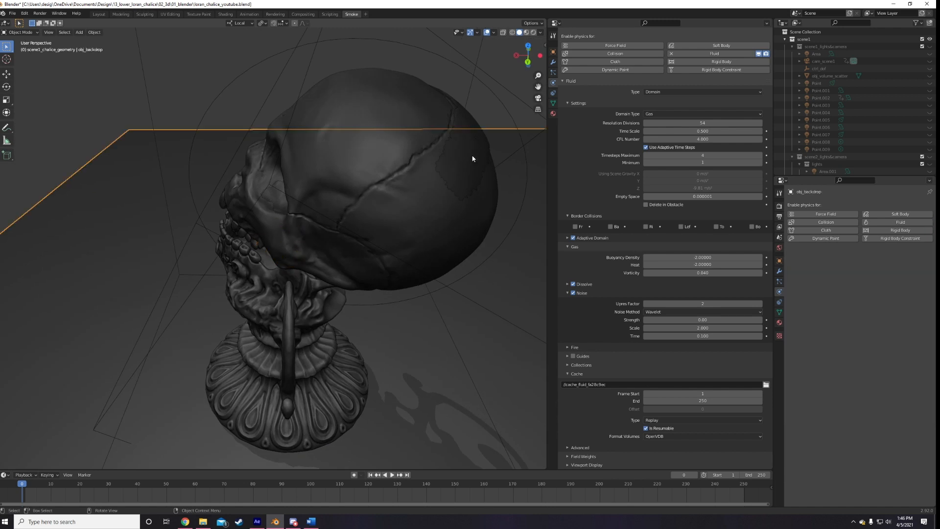
mouse_move(404, 319)
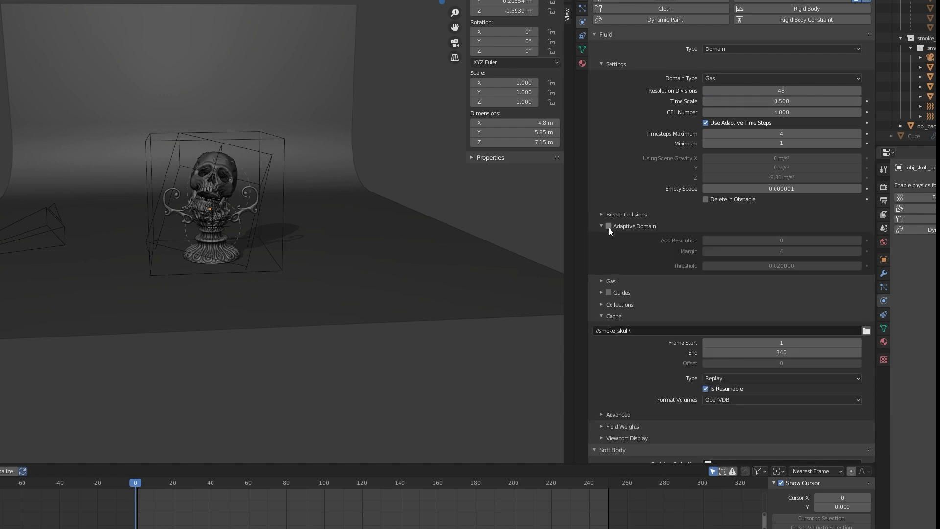
Step: Change the domain Time Scale from 0.500 to 0.700 in the Fluid Settings panel
left_click(610, 226)
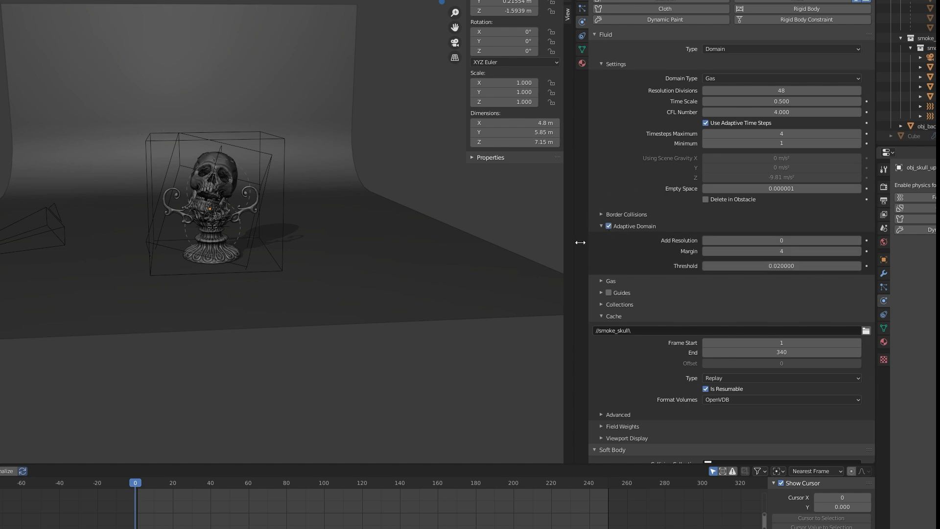
mouse_move(641, 270)
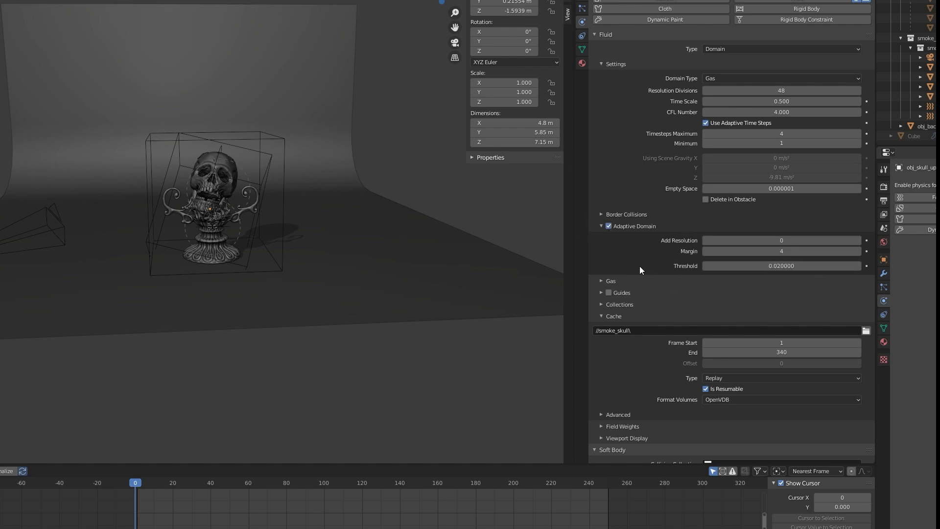
mouse_move(605, 266)
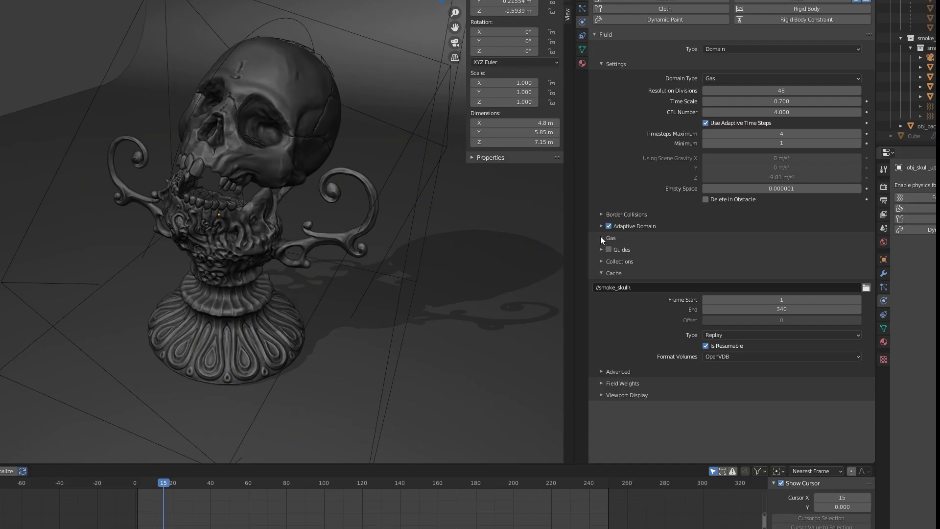
Step: Expand the Gas subpanel showing buoyancy density and heat at -2 and vorticity 0.040
left_click(601, 238)
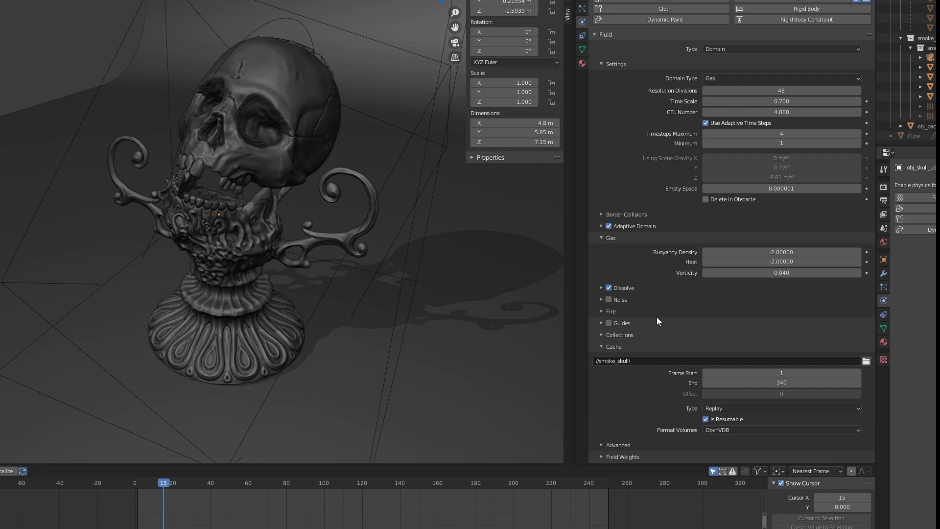
mouse_move(858, 294)
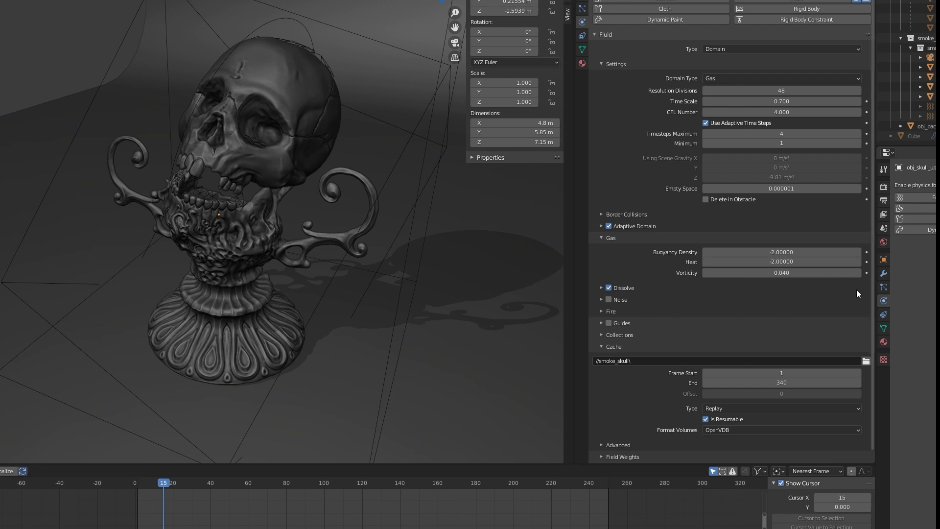
mouse_move(816, 308)
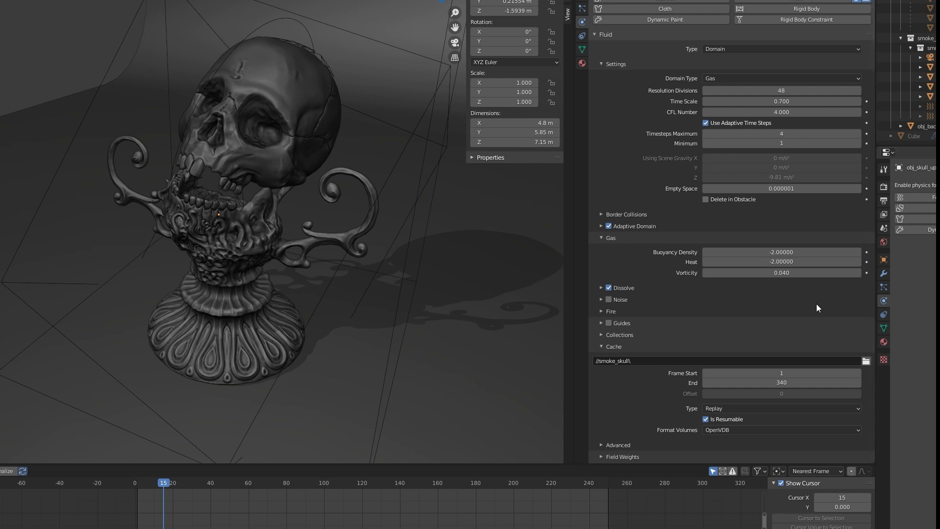
mouse_move(602, 305)
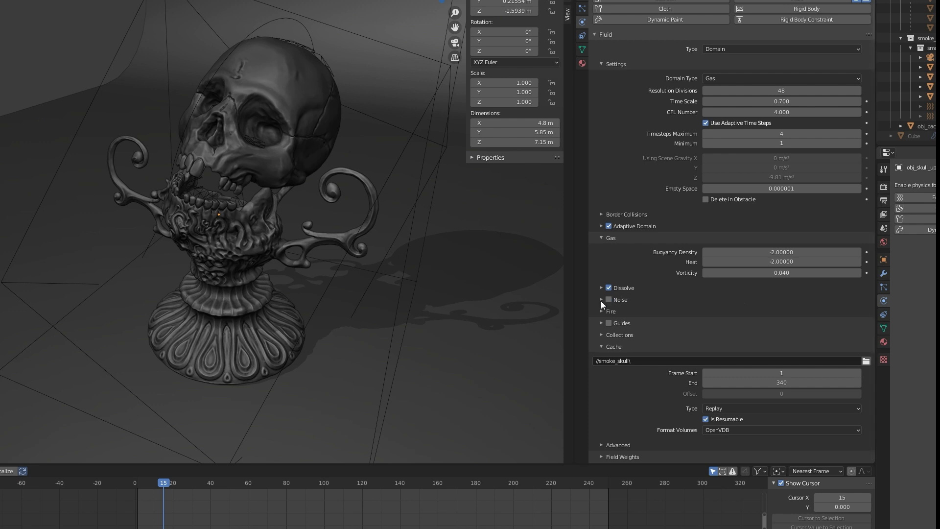
Step: Enable Noise on the smoke domain with wavelet method and upres factor 2
left_click(602, 300)
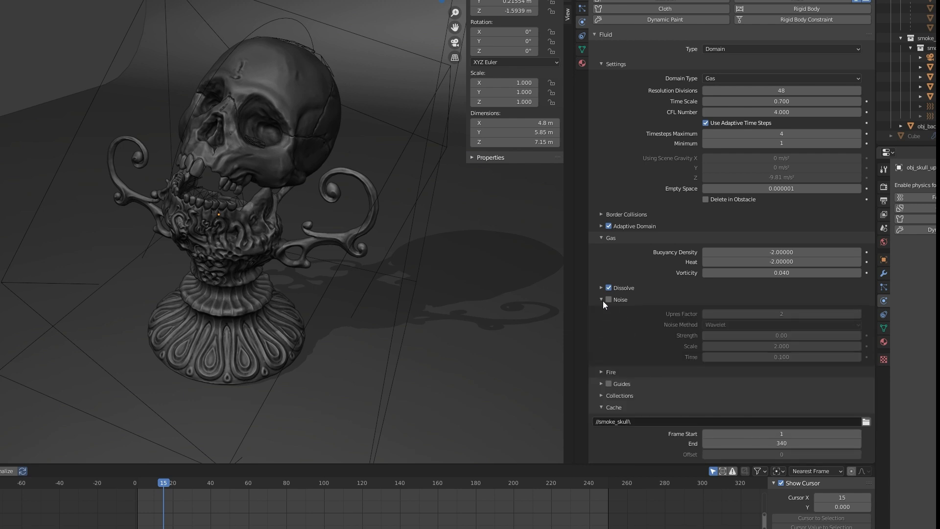
left_click(608, 300)
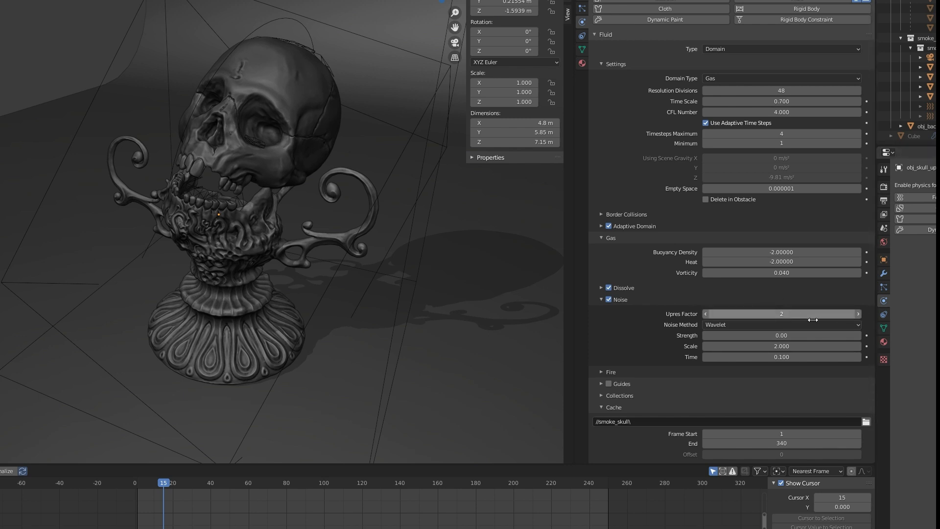
mouse_move(741, 313)
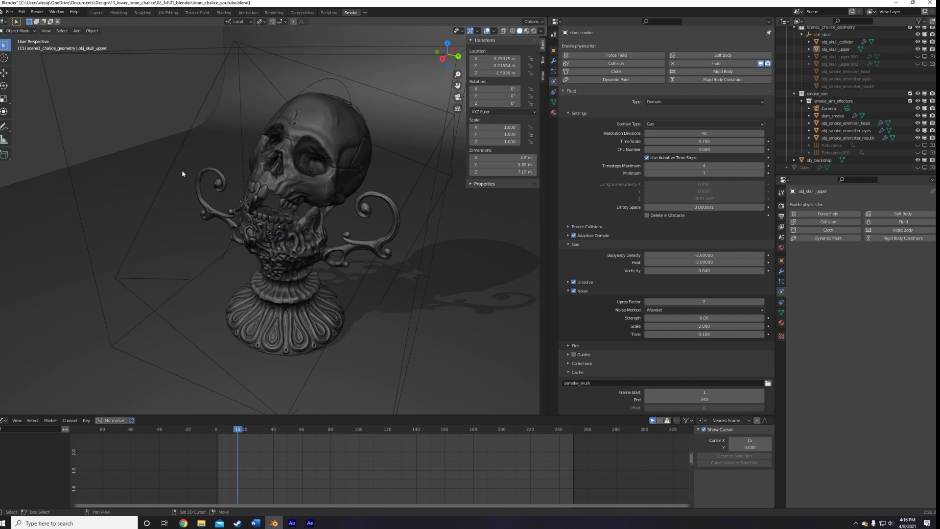
Step: Add a Turbulence force field to the smoke scene from the Add menu
left_click(76, 30)
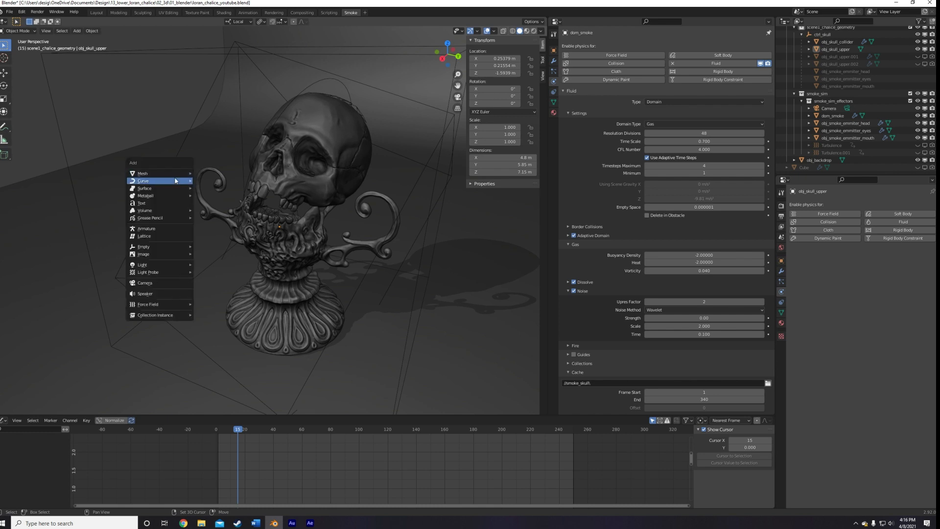
mouse_move(145, 294)
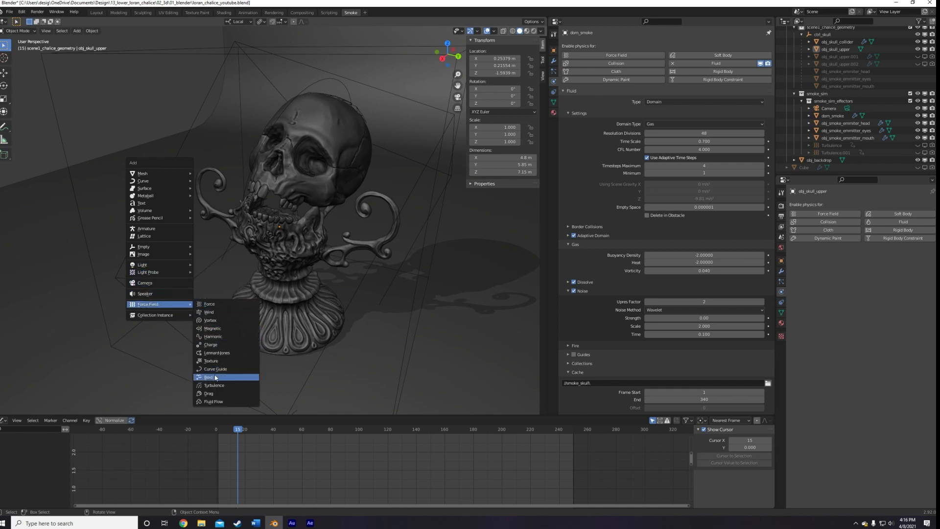
left_click(214, 385)
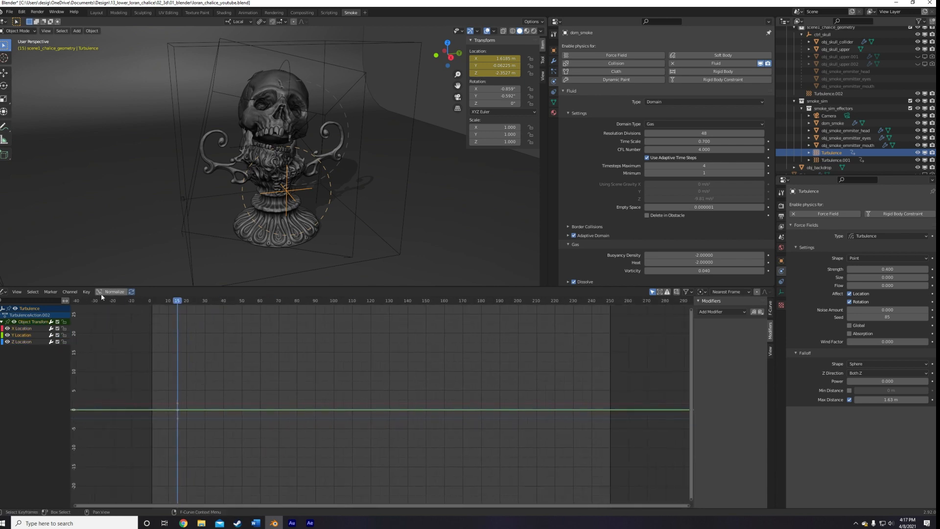
left_click(86, 292)
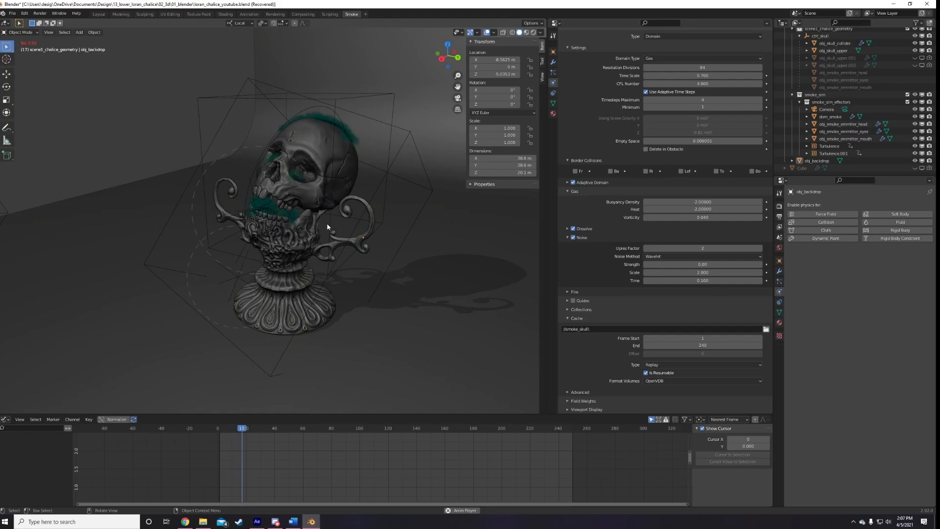
Step: Play back the baked falling smoke, then create new Material.003 on Cube.004 beside a rendered preview
left_click(250, 428)
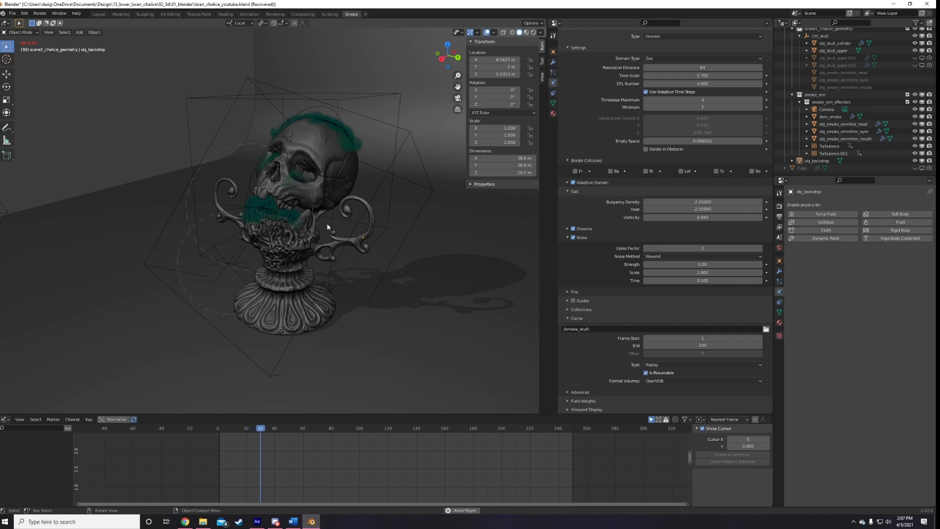
left_click(272, 428)
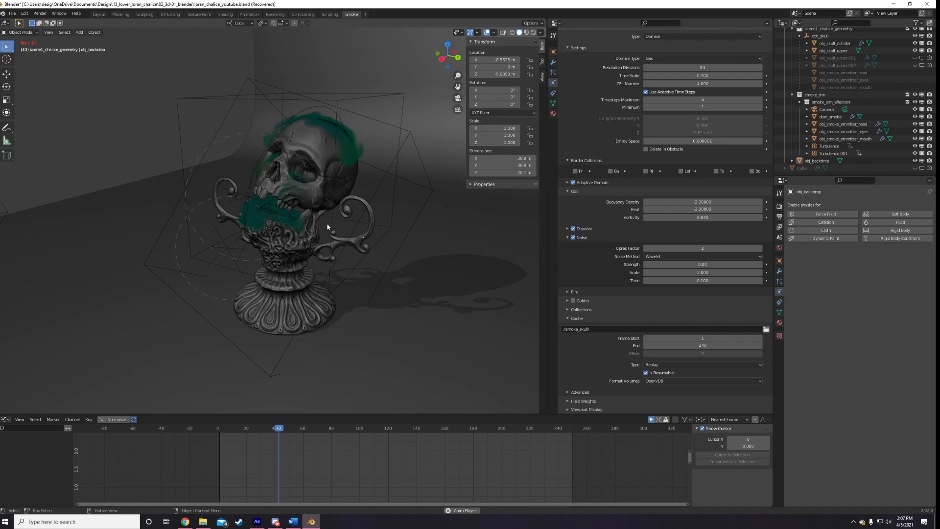
left_click(287, 428)
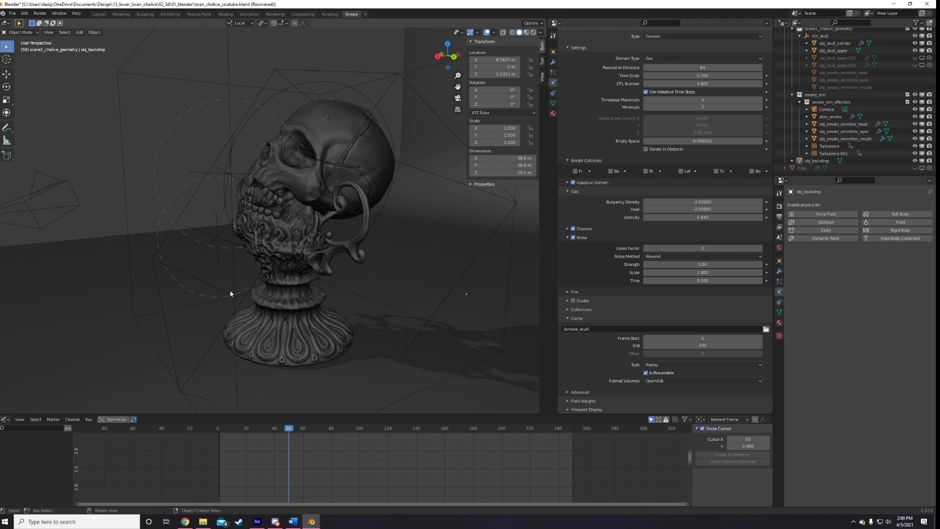
mouse_move(667, 288)
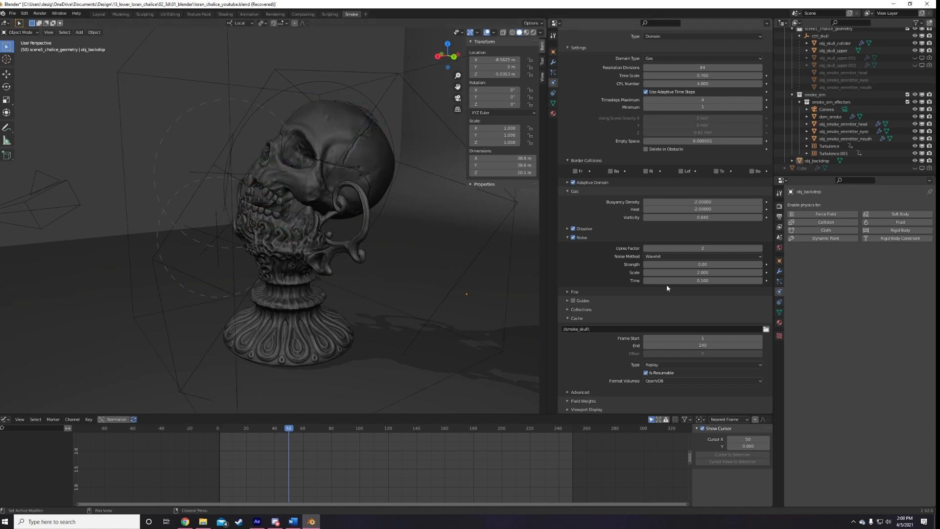
left_click(701, 365)
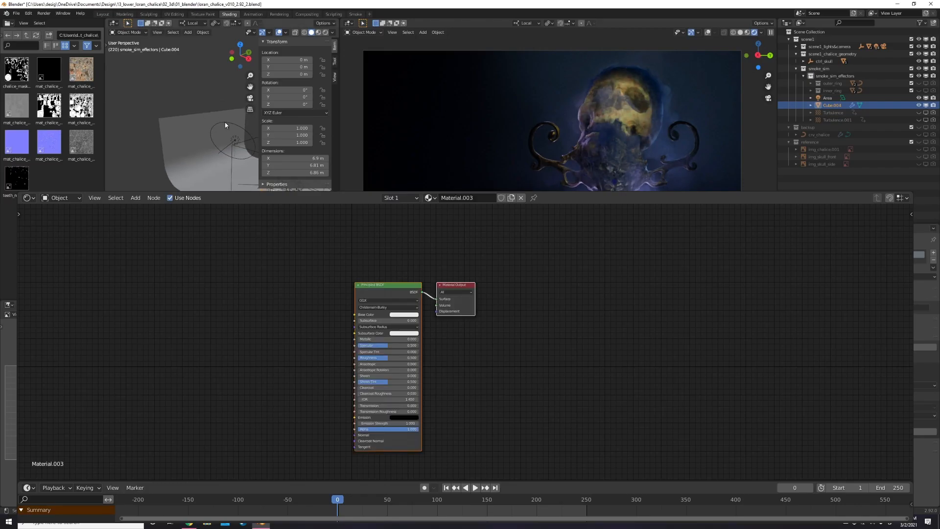
Step: Make mat_smoke a blue Principled Volume material with density 10 on Cube.004
left_click(828, 97)
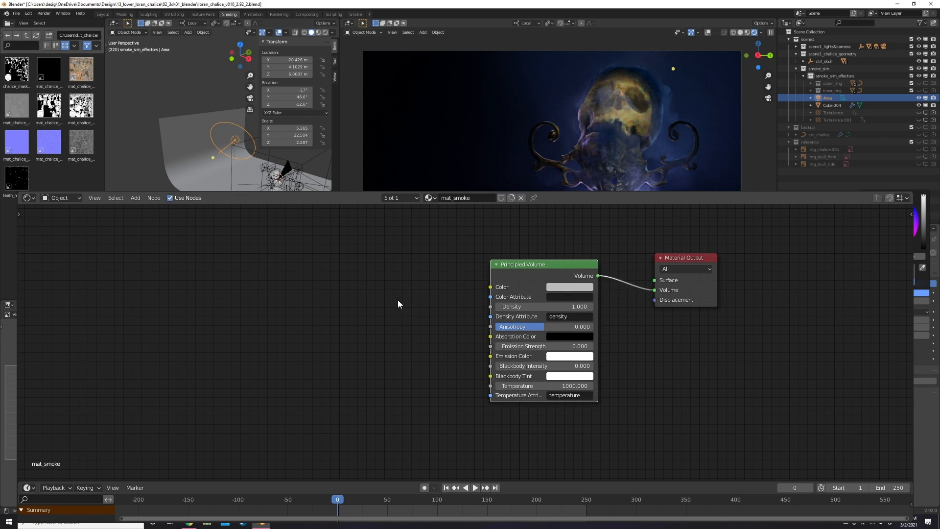
left_click(569, 287)
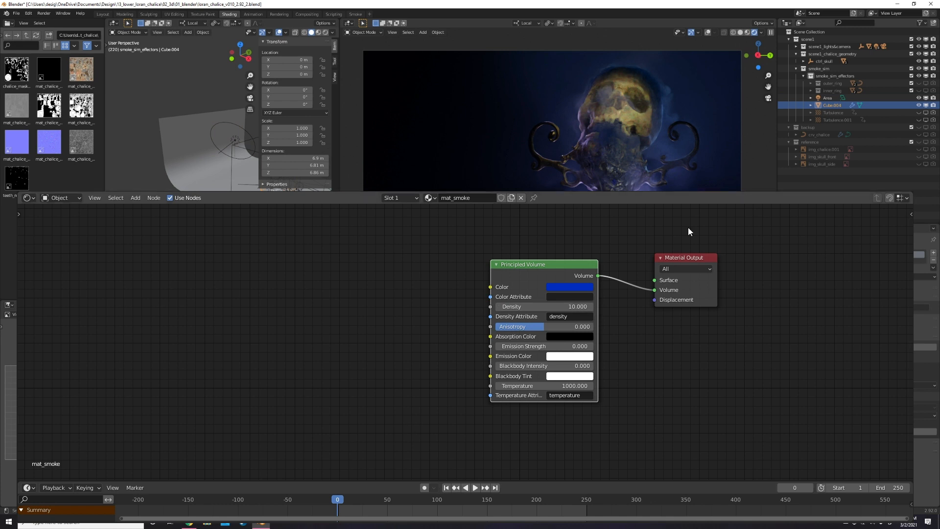
mouse_move(242, 354)
type("math")
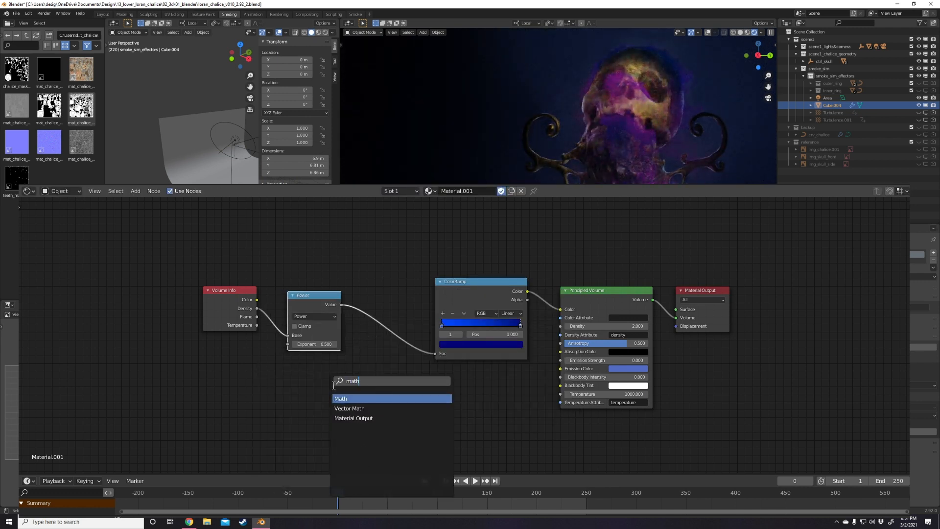
Step: Add a Math node to the density-to-colour-ramp chain in Material.001
left_click(341, 399)
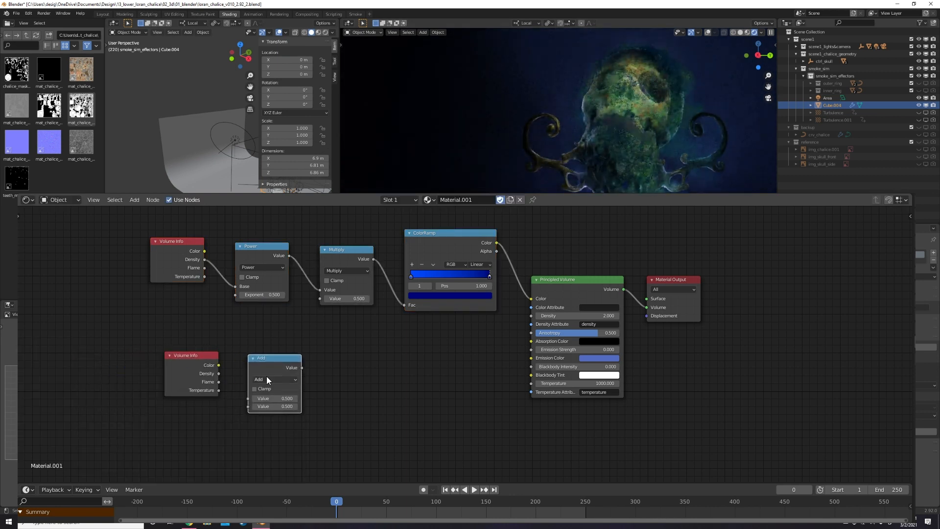
Step: Set the new Math node to Power and wire the second density chain into the Principled Volume
left_click(274, 379)
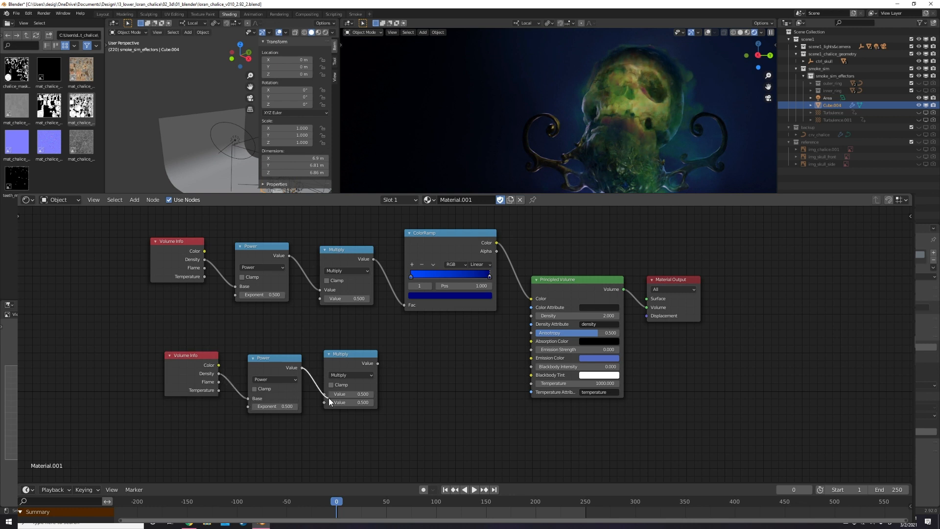
left_click_drag(376, 363, 527, 330)
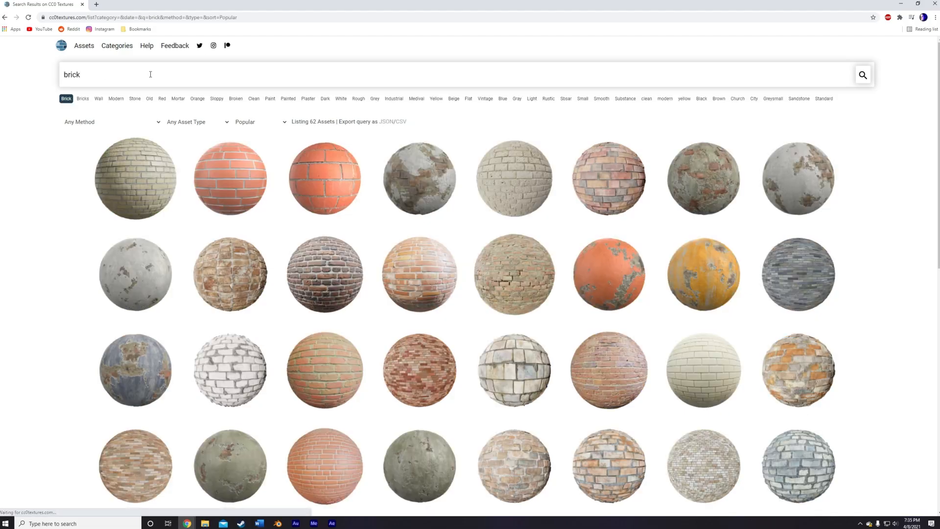
Step: Scroll further down the CC0 Textures brick search results
scroll("down", 3)
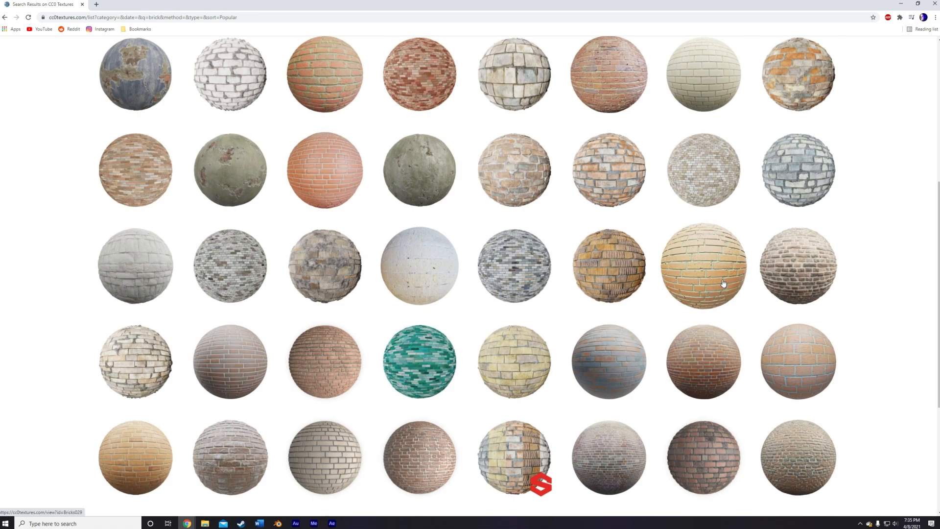